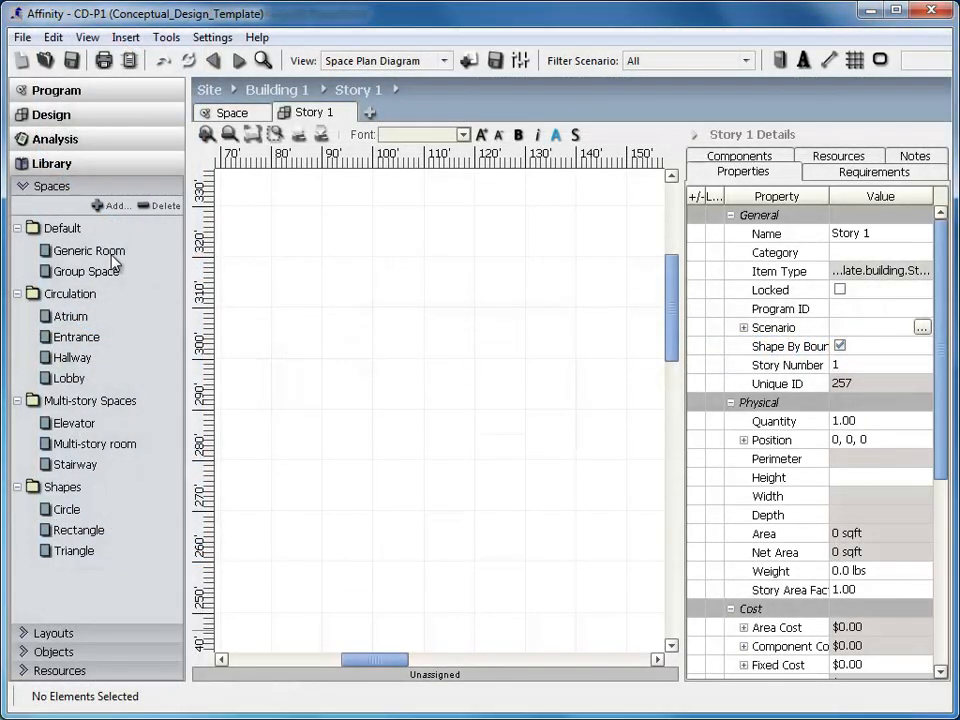
Step: Place a Generic Room and Lobby on Story 1, reshape the room with a curved edge and resize the Hallway
{"action": "left_click_drag", "start_coordinate": [88, 250], "coordinate": [394, 304]}
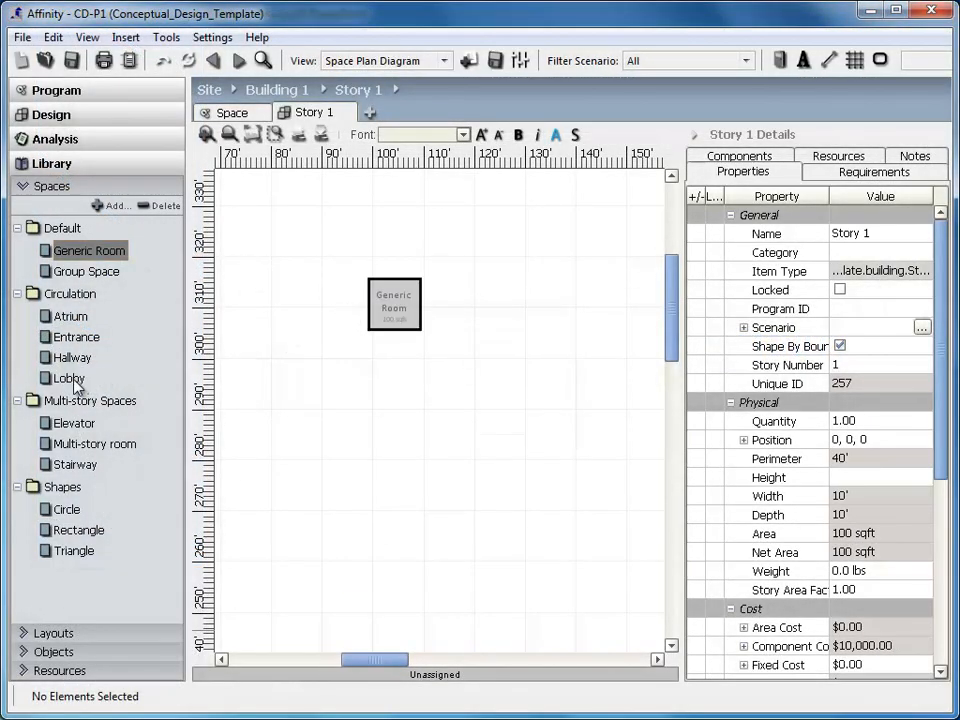
{"action": "left_click_drag", "start_coordinate": [68, 378], "coordinate": [444, 400]}
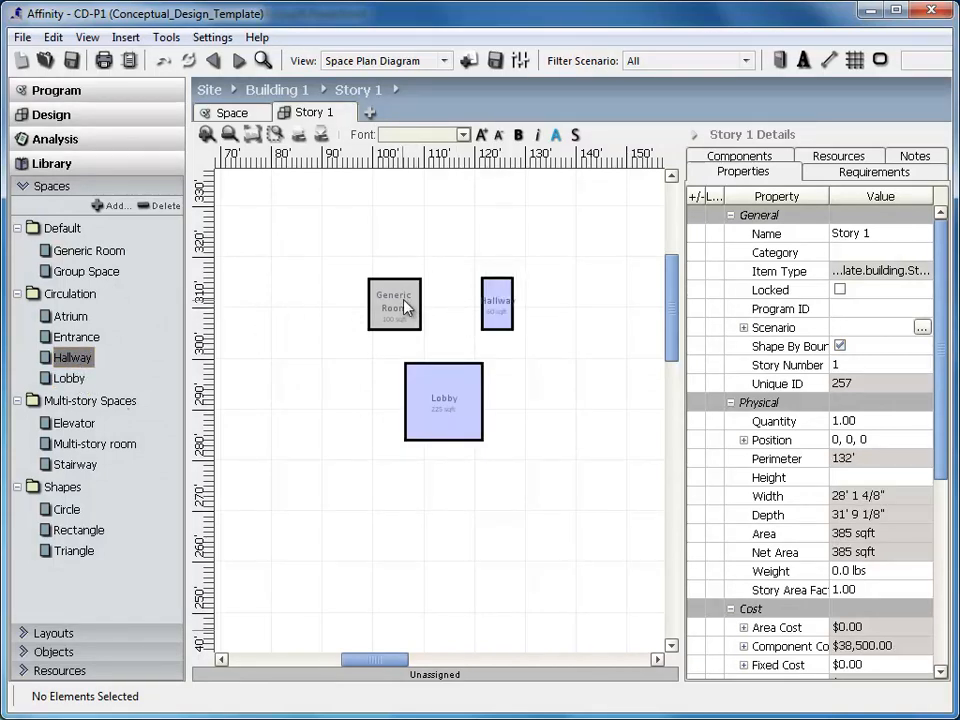
{"action": "left_click", "coordinate": [394, 304]}
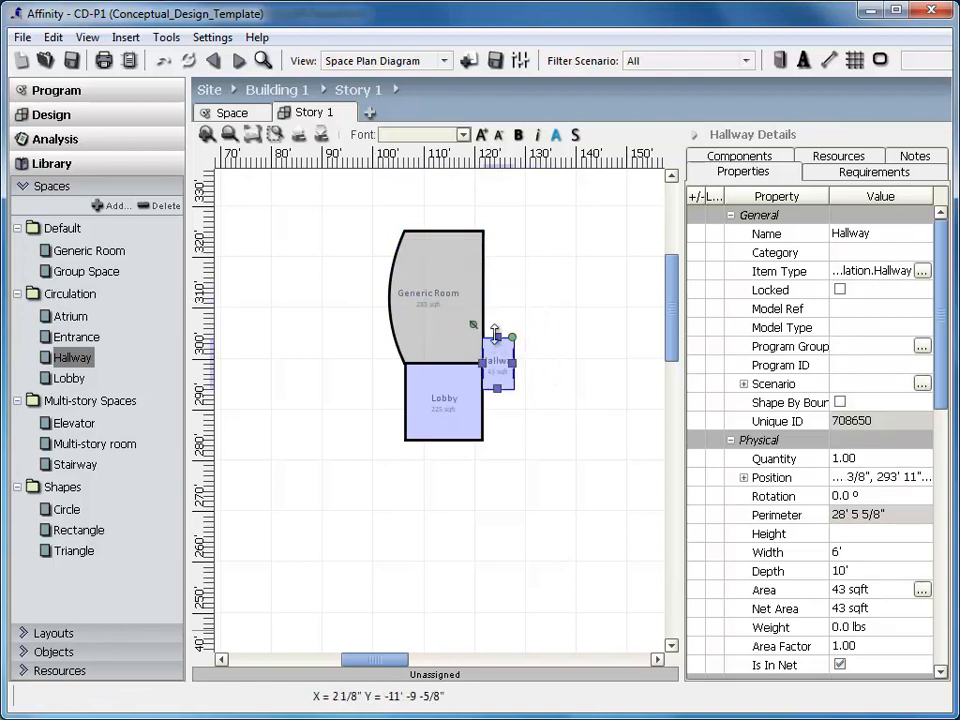
{"action": "left_click_drag", "start_coordinate": [496, 336], "coordinate": [496, 230]}
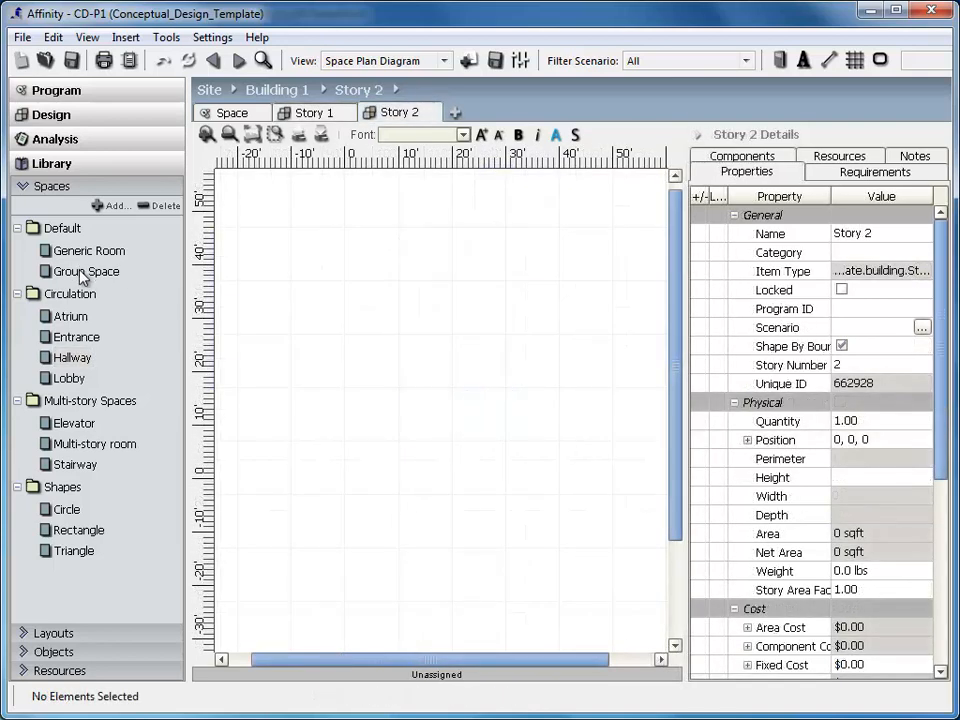
Step: Place group spaces on Story 2, enlarge one and rename them HR and Admin
{"action": "left_click_drag", "start_coordinate": [86, 272], "coordinate": [332, 324]}
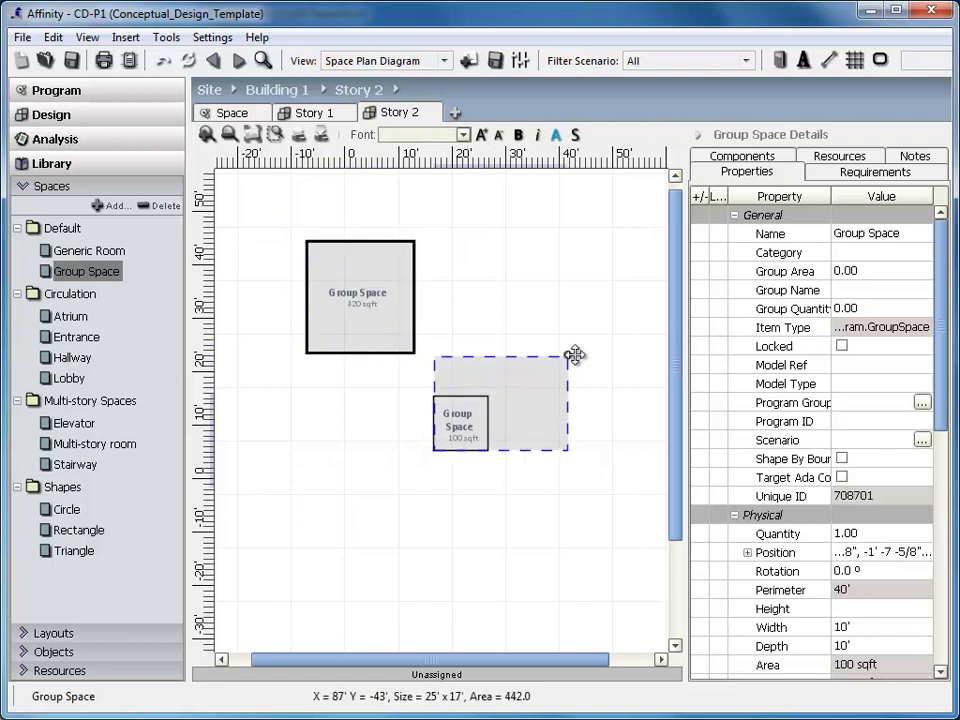
{"action": "left_click", "coordinate": [360, 296]}
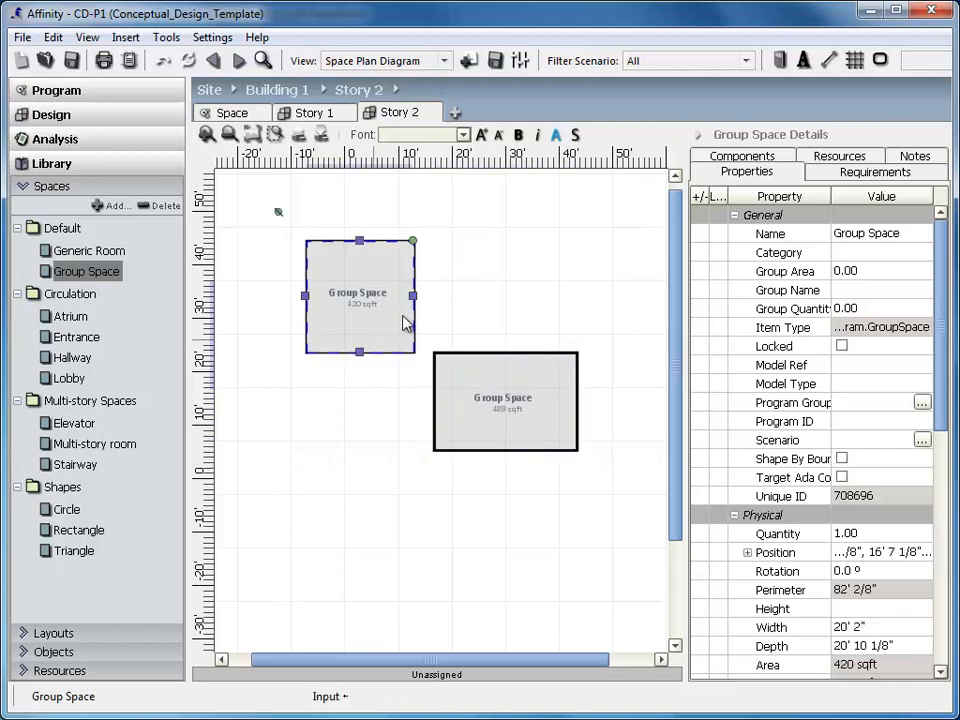
{"action": "double_click", "coordinate": [880, 232]}
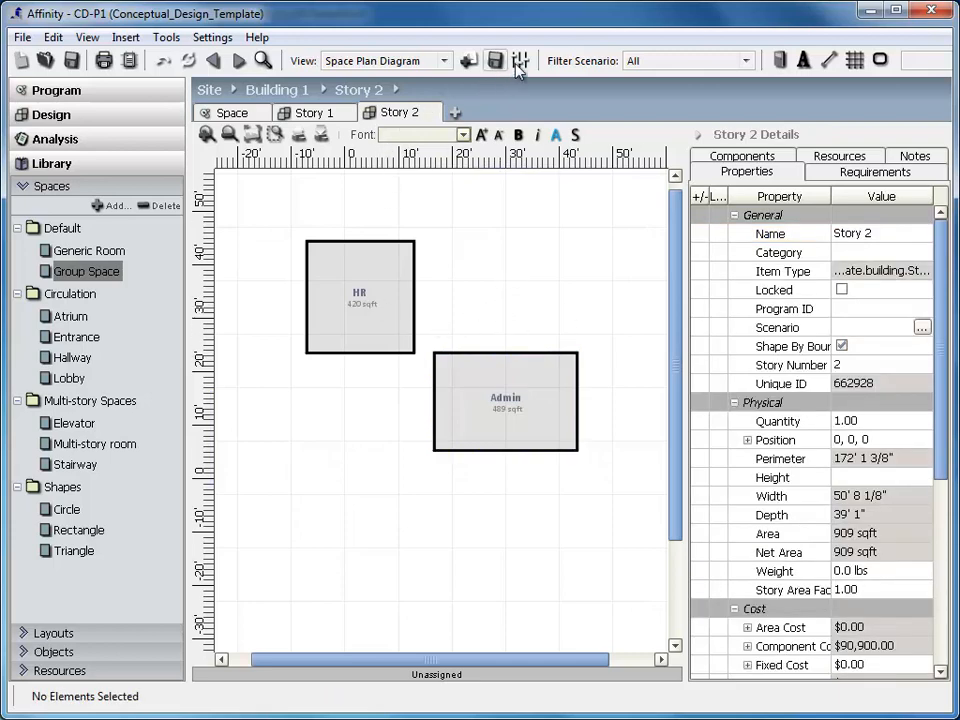
Step: Review the space plan diagram settings and dismiss them unchanged
{"action": "left_click", "coordinate": [520, 60]}
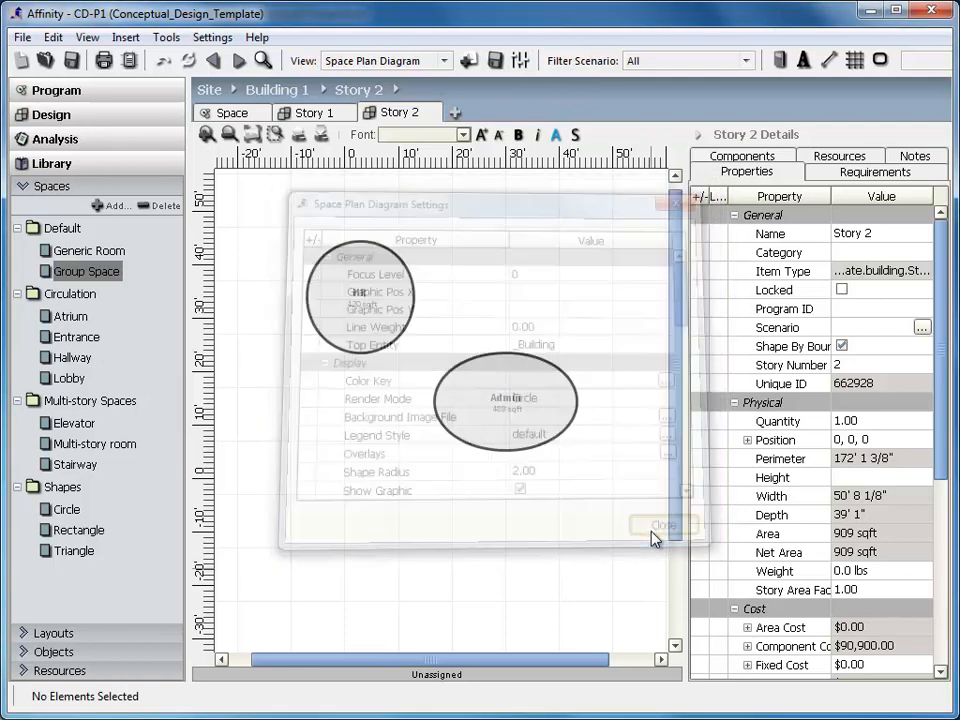
{"action": "left_click", "coordinate": [664, 524]}
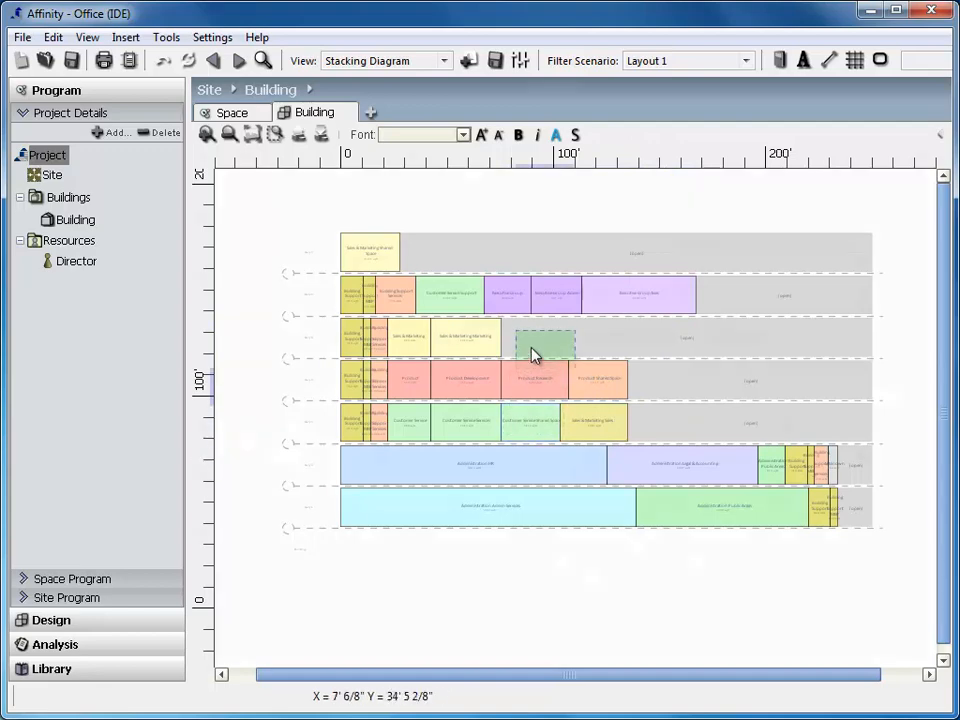
Step: Show the Office building in 3D Render View with Story Spacing set to 10
{"action": "left_click", "coordinate": [384, 60]}
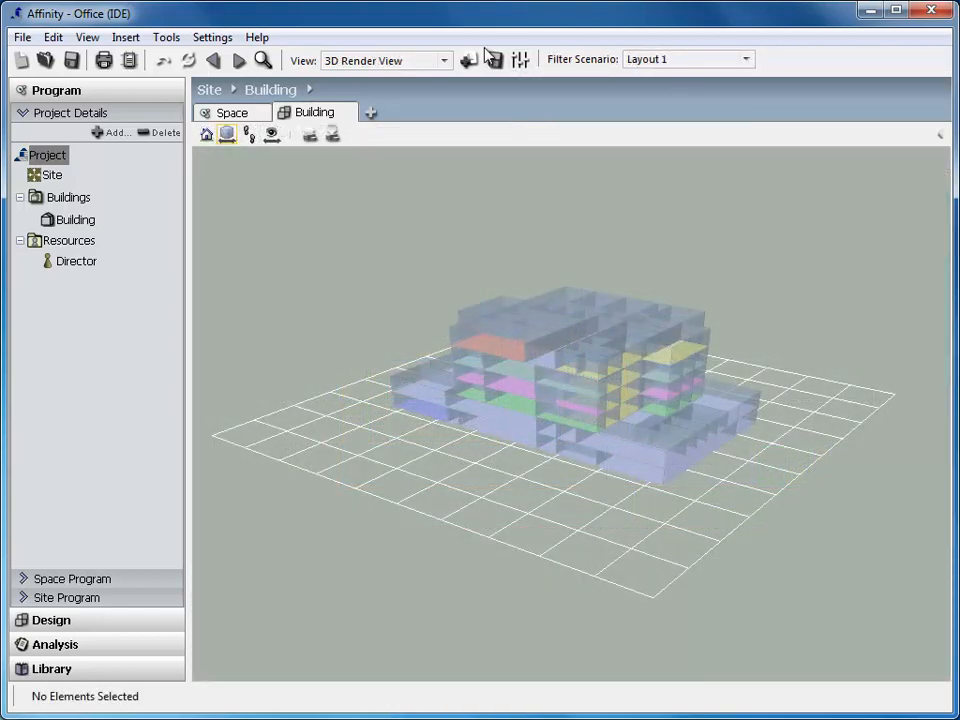
{"action": "left_click", "coordinate": [520, 60]}
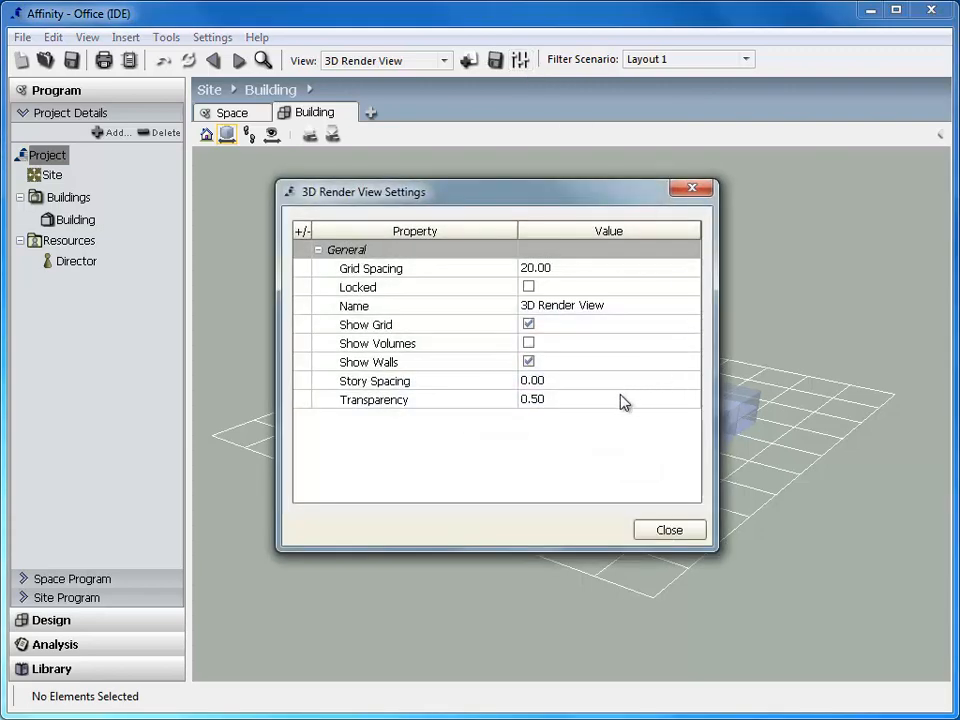
{"action": "left_click", "coordinate": [608, 380]}
{"action": "type", "text": "10"}
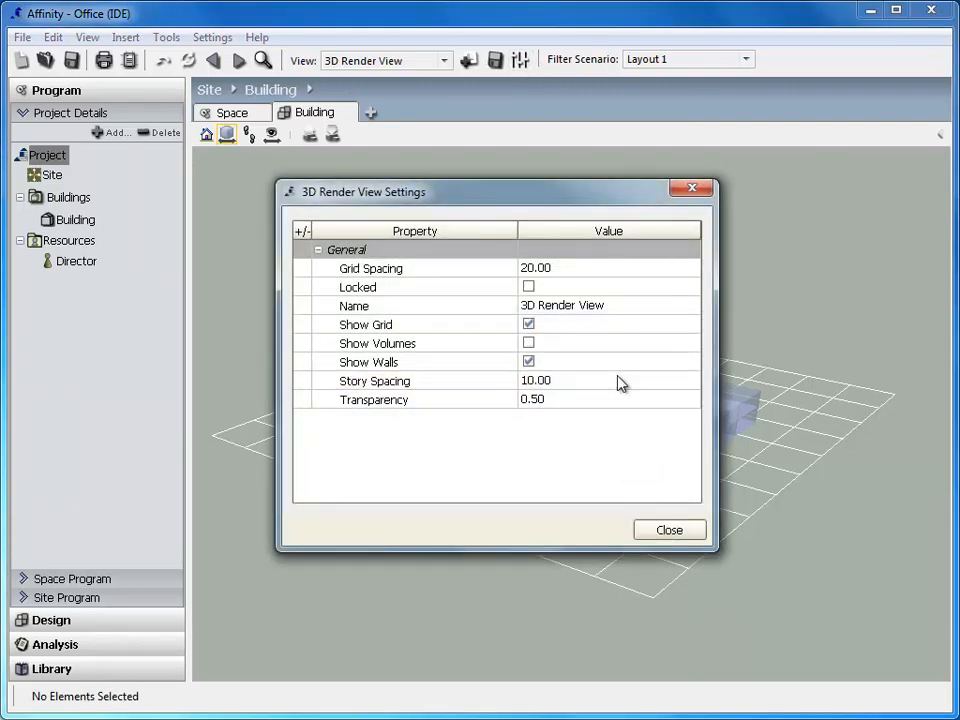
{"action": "left_click", "coordinate": [668, 528]}
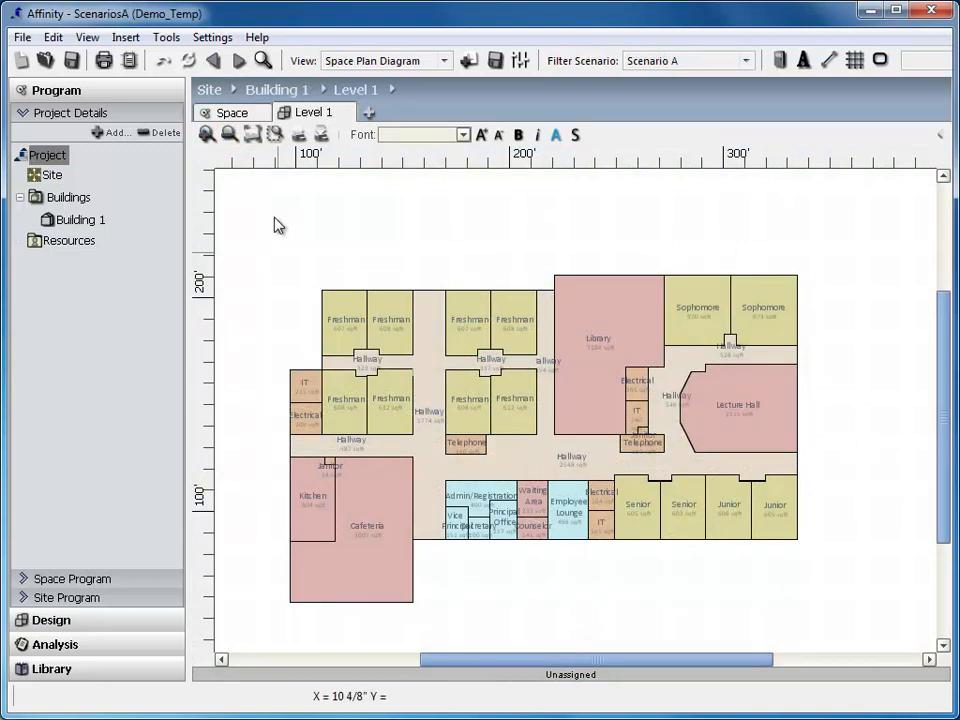
Step: Select every Level 1 space and assign the plan to Scenario B
{"action": "left_click_drag", "start_coordinate": [278, 228], "coordinate": [828, 644]}
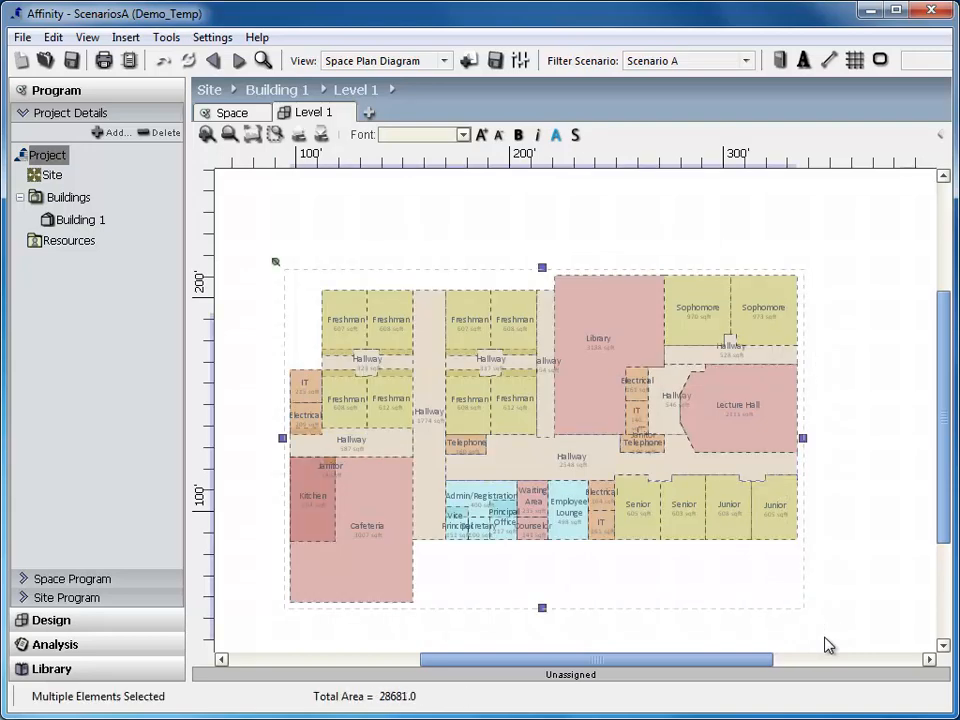
{"action": "left_click", "coordinate": [744, 60]}
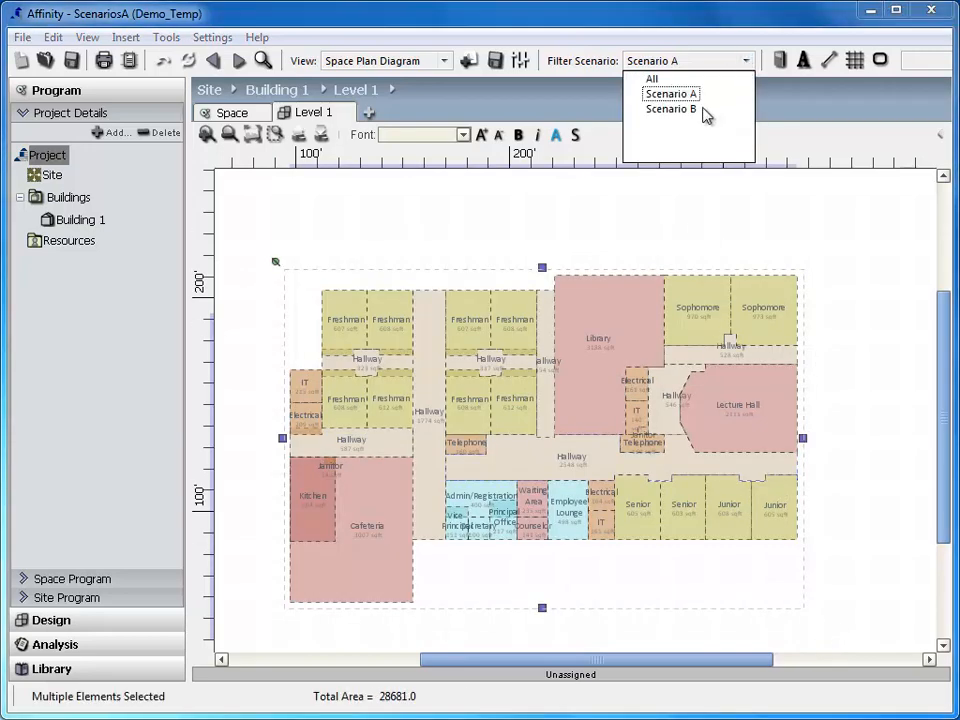
{"action": "left_click", "coordinate": [670, 108]}
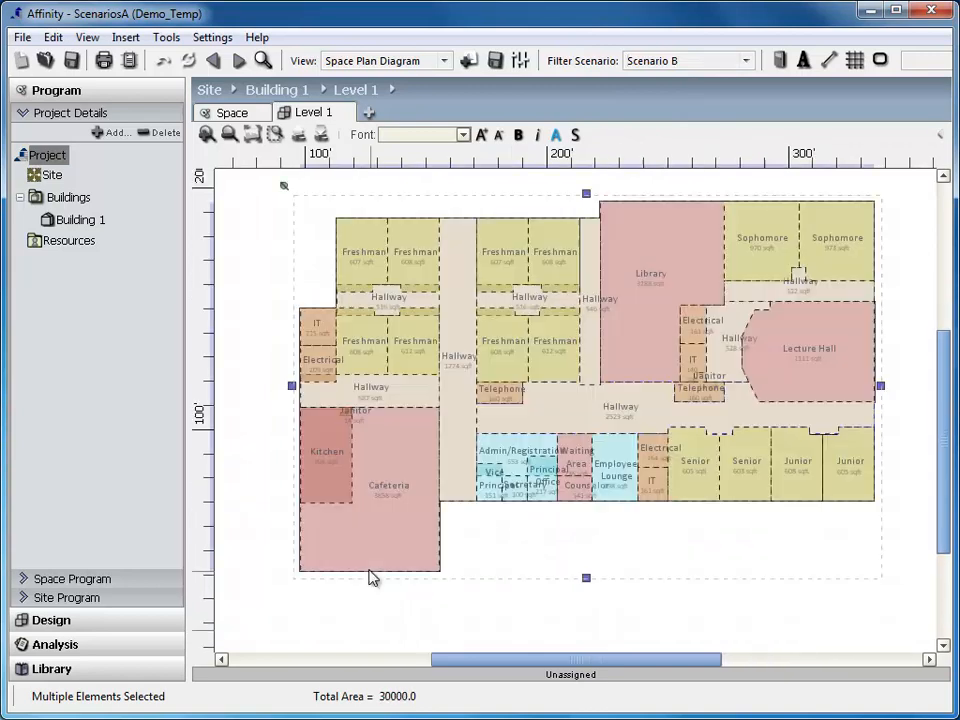
{"action": "left_click", "coordinate": [368, 612]}
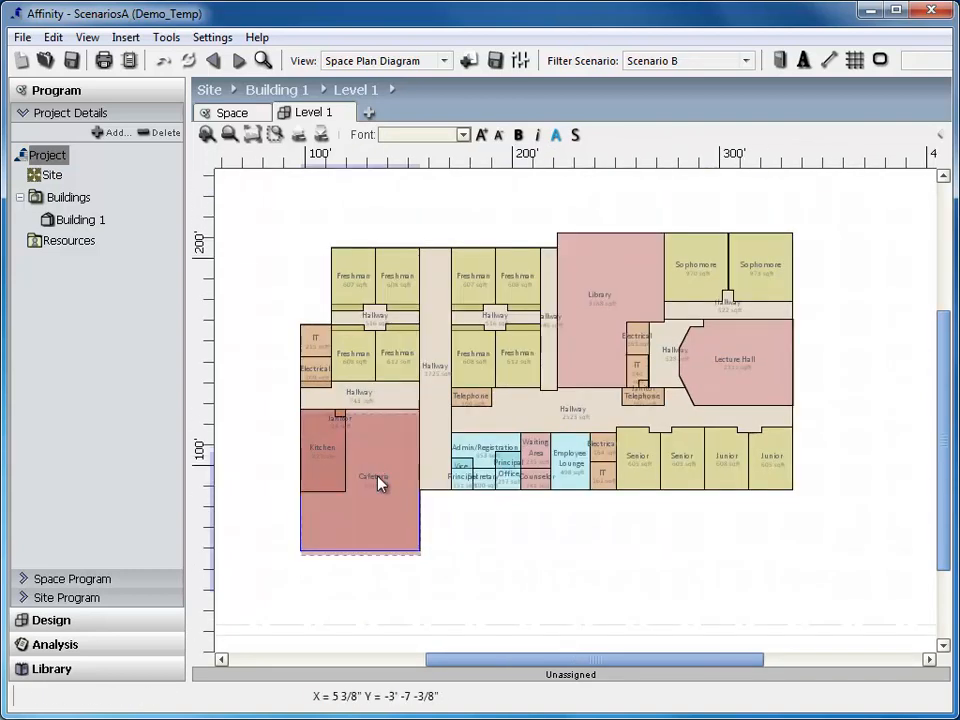
Step: Move the Cafeteria, Kitchen and senior/junior rooms out of the building, then view Scenario A again
{"action": "left_click_drag", "start_coordinate": [376, 476], "coordinate": [564, 576]}
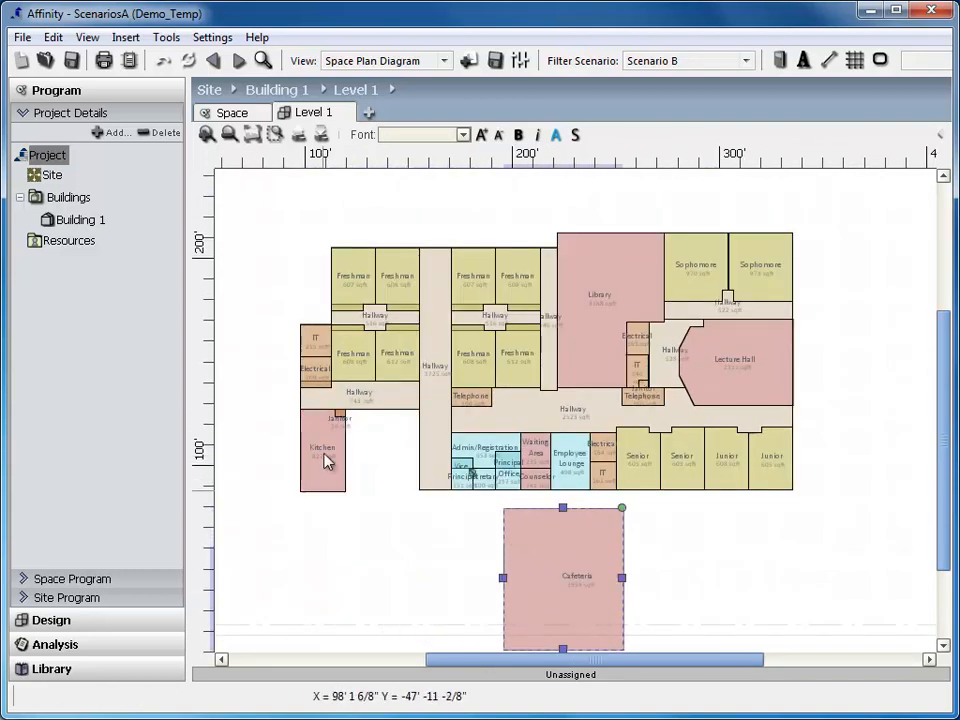
{"action": "left_click_drag", "start_coordinate": [324, 456], "coordinate": [688, 552]}
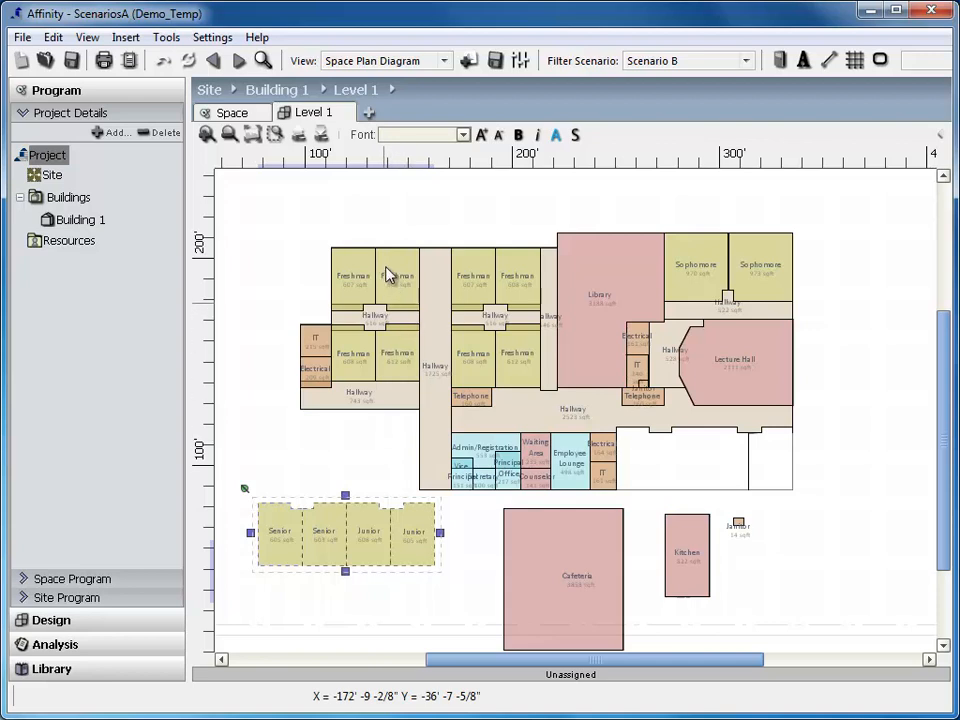
{"action": "left_click_drag", "start_coordinate": [344, 530], "coordinate": [360, 228]}
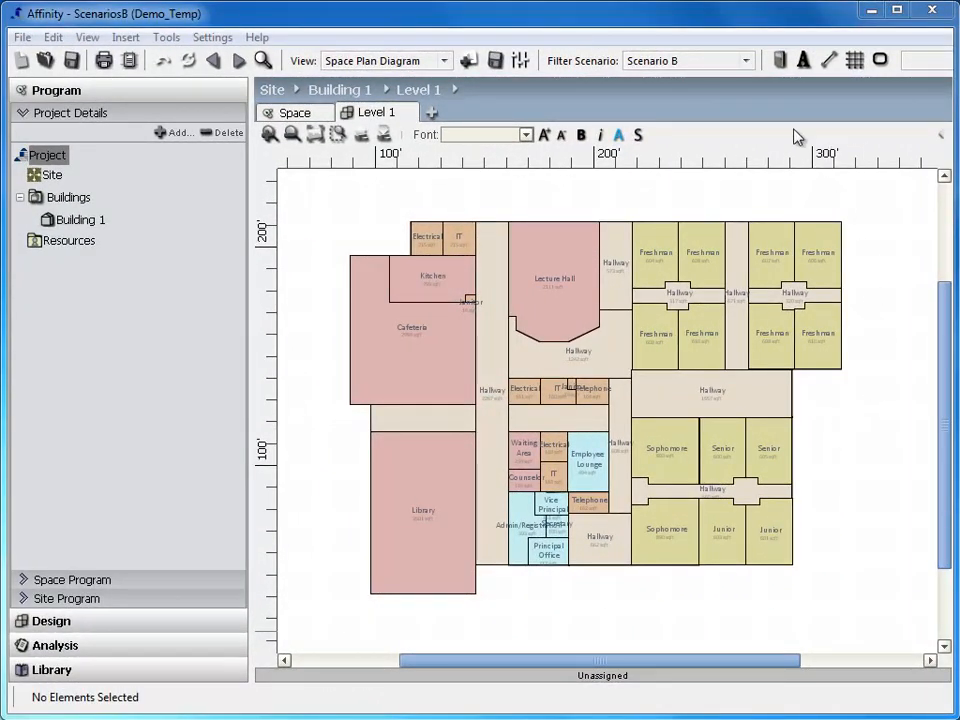
{"action": "left_click", "coordinate": [688, 60]}
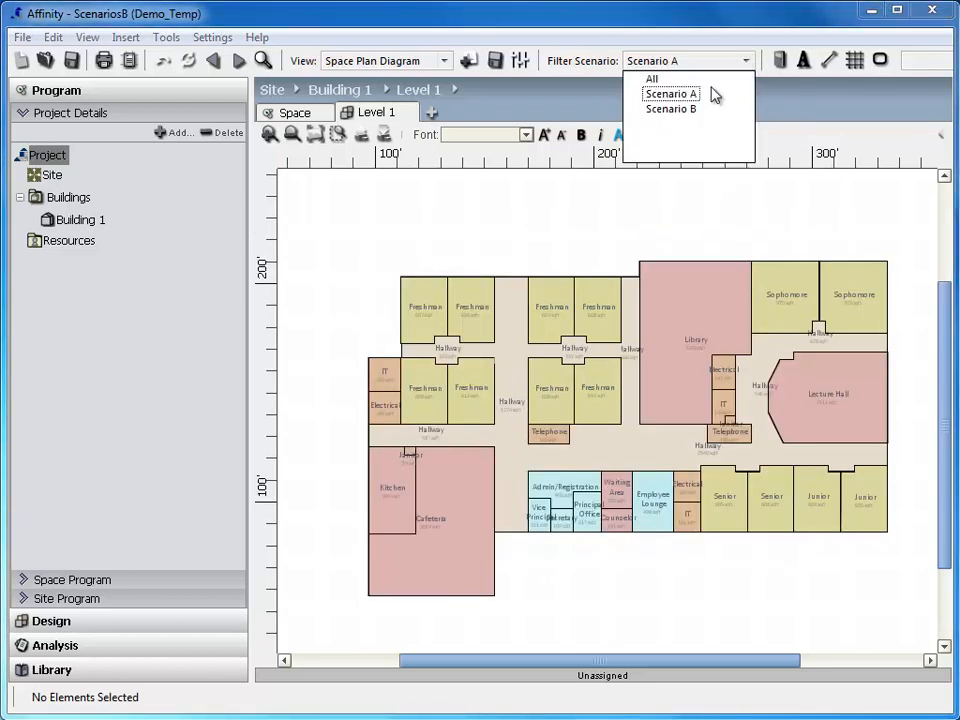
{"action": "left_click", "coordinate": [670, 108]}
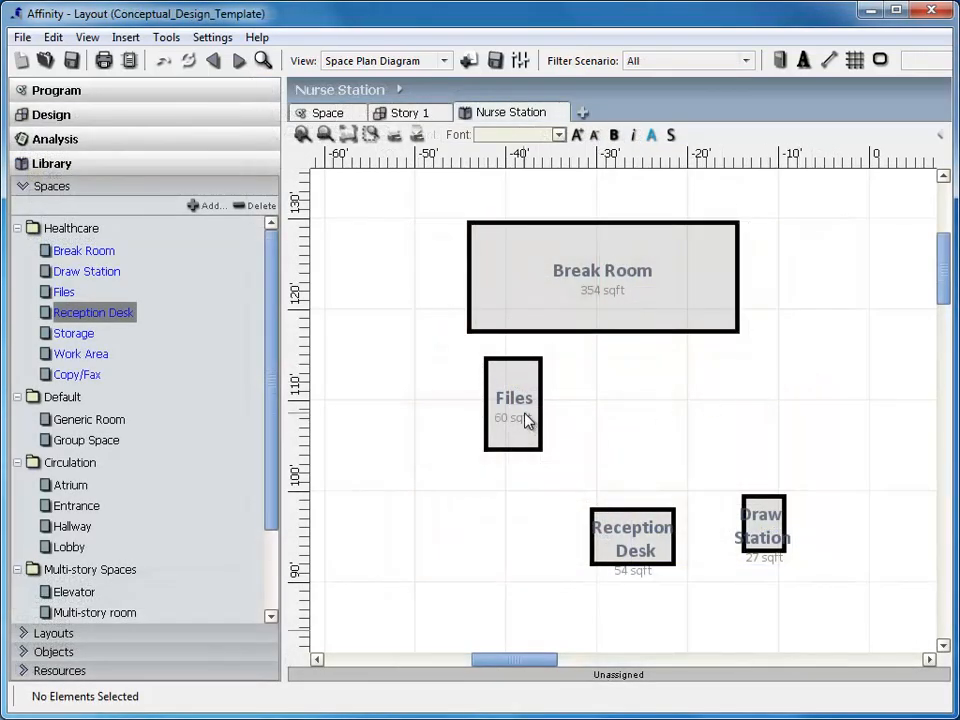
Step: Add a Healthcare space and pack the Work Area beside Files into a compact nurse station block
{"action": "left_click", "coordinate": [72, 332]}
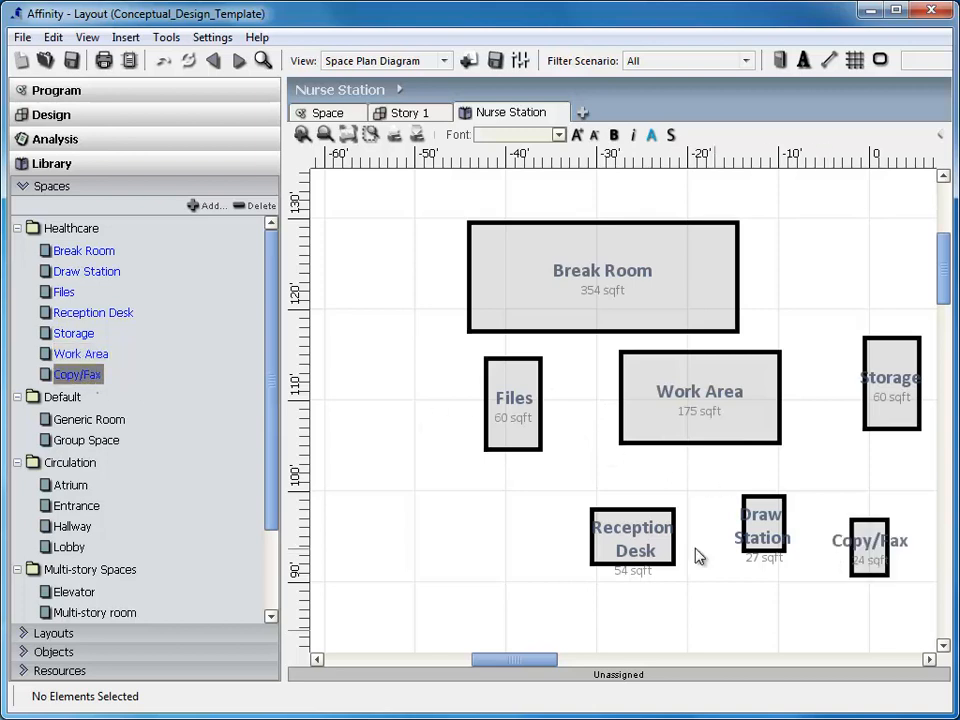
{"action": "left_click", "coordinate": [512, 404]}
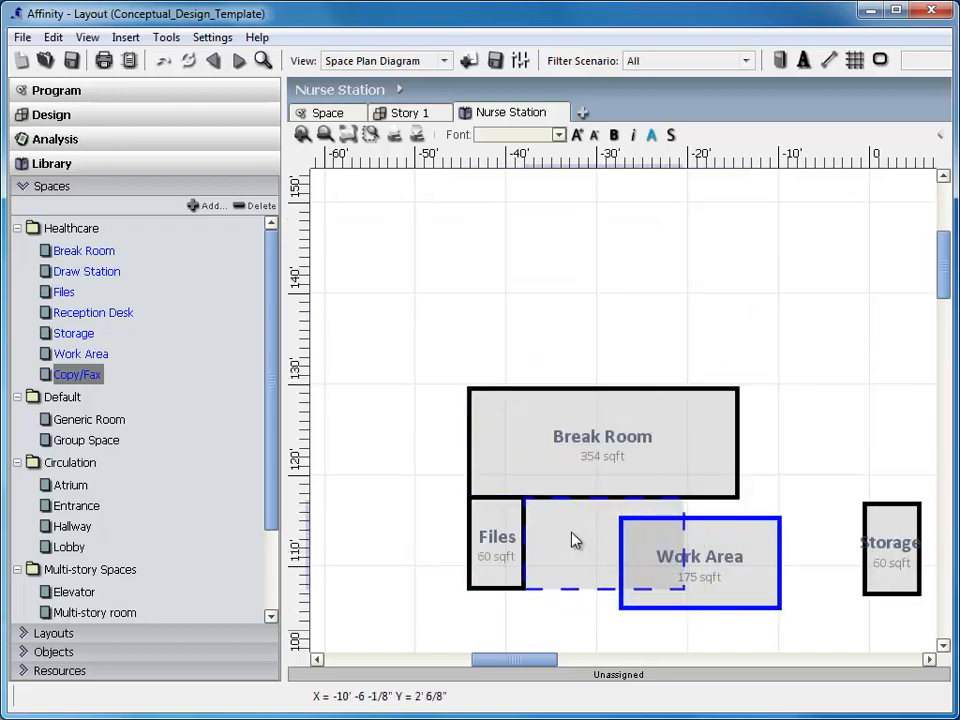
{"action": "left_click_drag", "start_coordinate": [700, 560], "coordinate": [604, 544]}
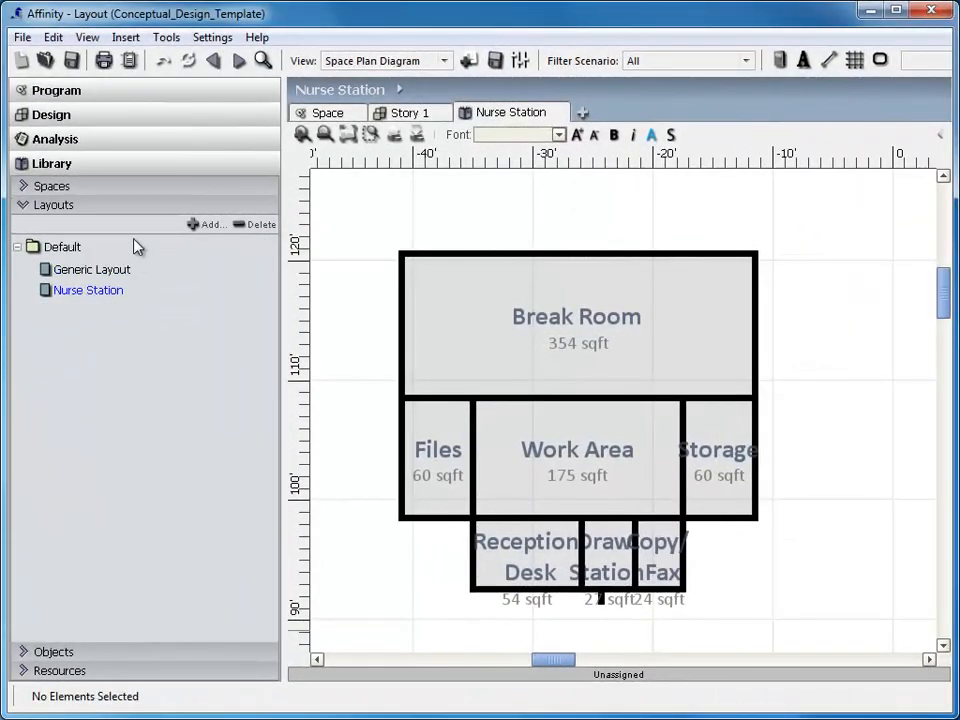
{"action": "mouse_move", "coordinate": [410, 112]}
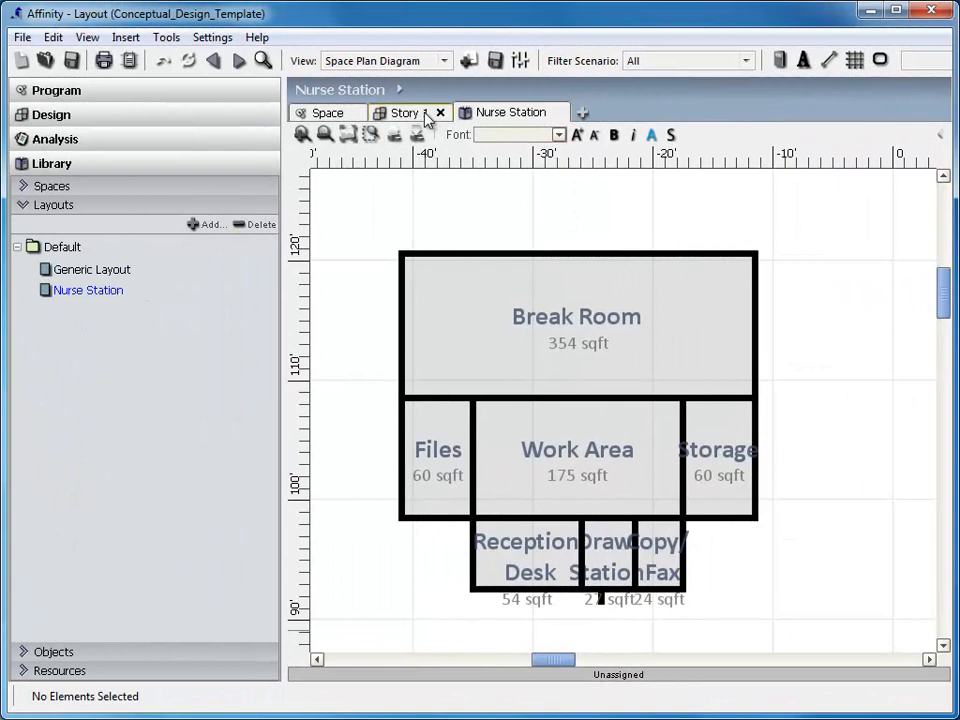
{"action": "left_click", "coordinate": [404, 112]}
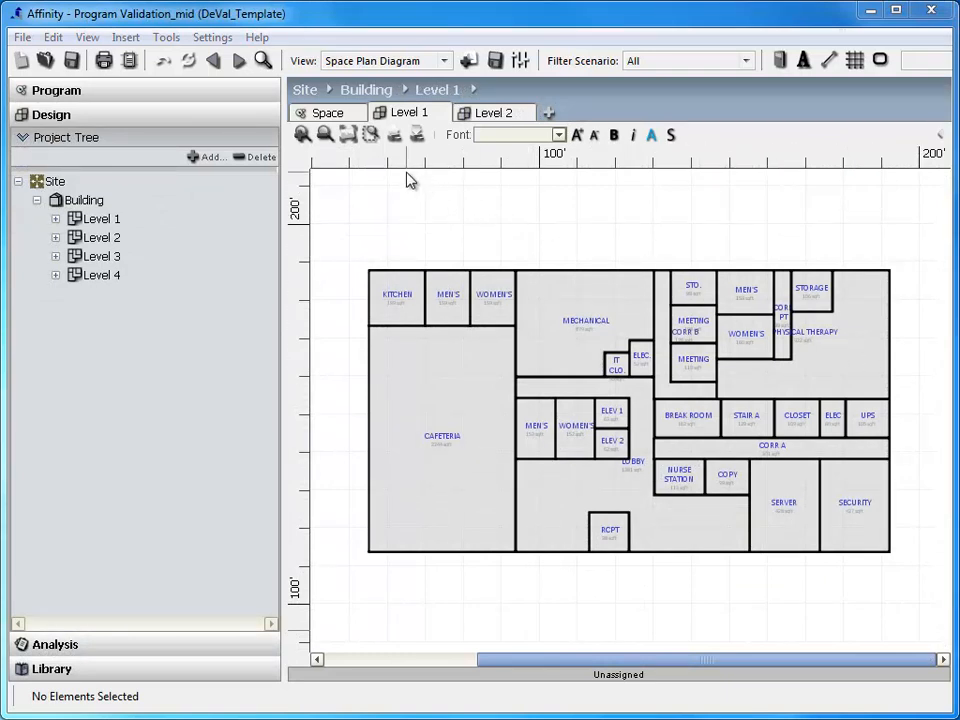
Step: From the project's Run Script dialog, pick GenerateQtyProgramFromSpaces in the utils folder
{"action": "left_click", "coordinate": [166, 36]}
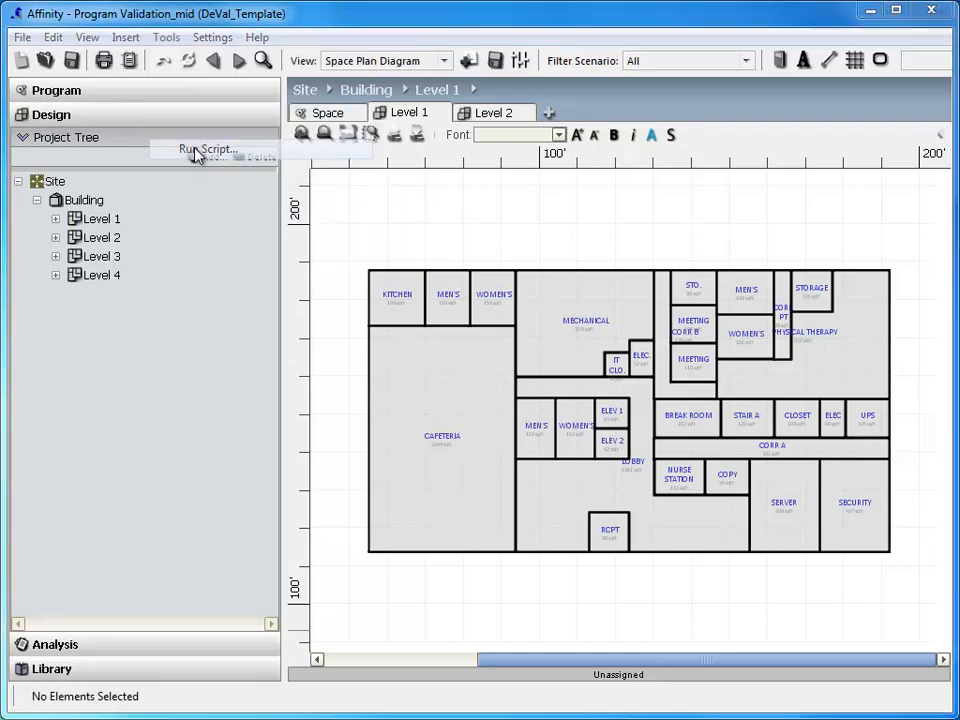
{"action": "left_click", "coordinate": [208, 148]}
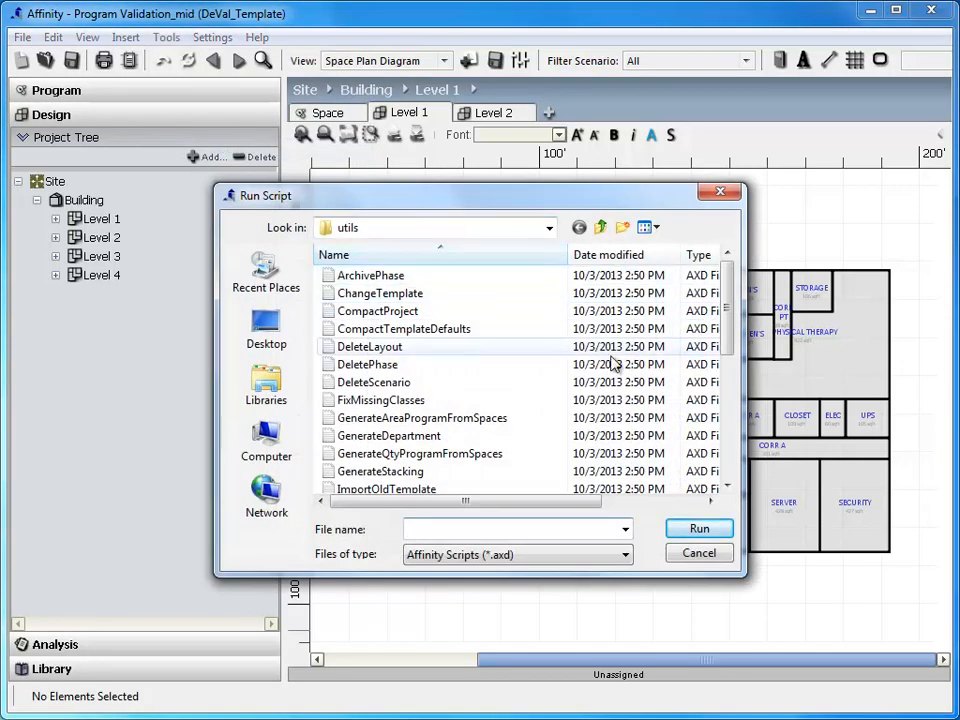
{"action": "scroll", "scroll_direction": "down", "scroll_amount": 3}
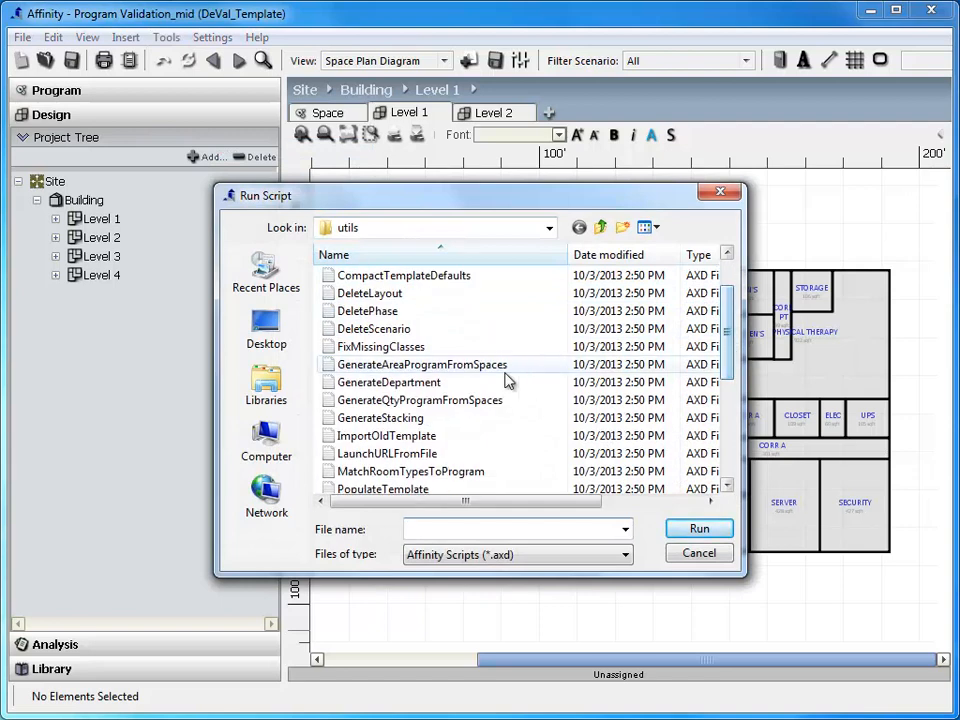
{"action": "left_click", "coordinate": [422, 364]}
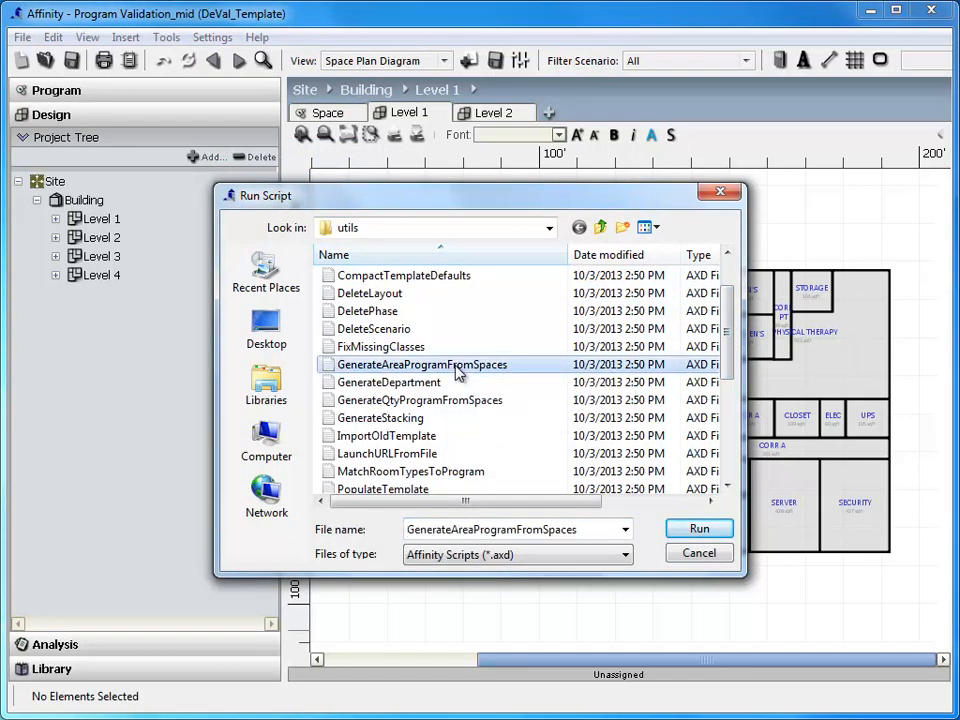
{"action": "left_click", "coordinate": [420, 400]}
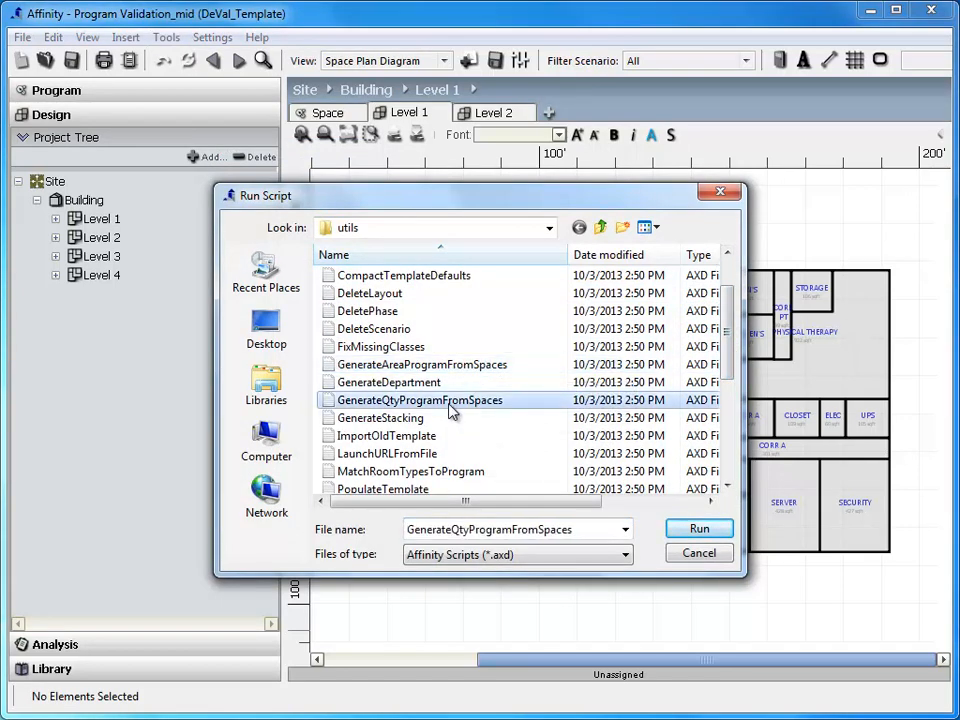
Step: Run the script to generate the program and assign the plan's break room to Admin Services
{"action": "left_click", "coordinate": [700, 528]}
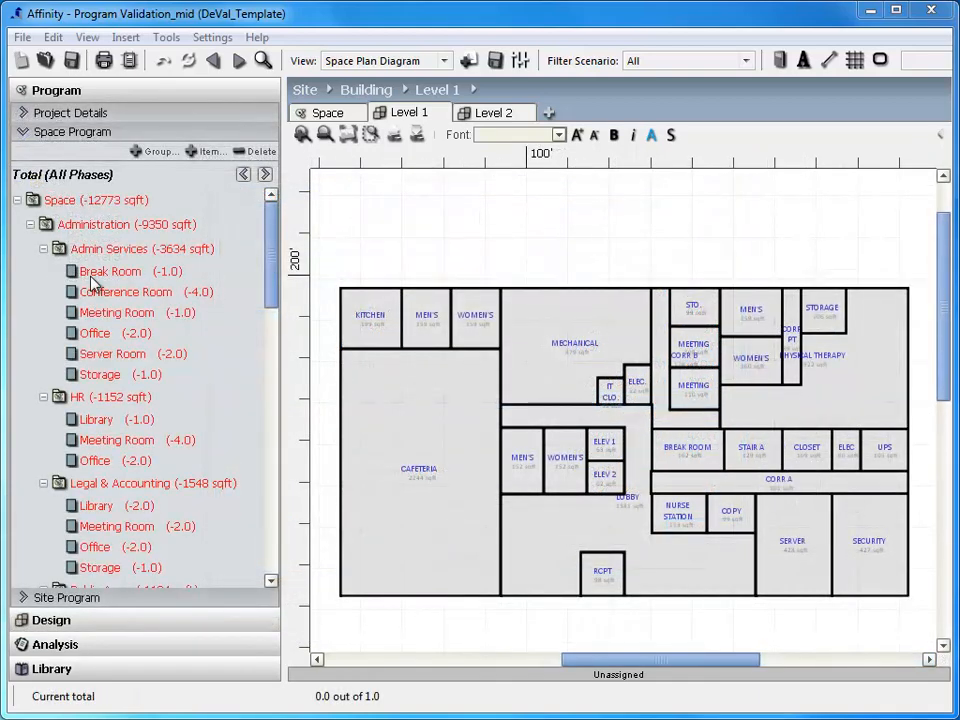
{"action": "left_click", "coordinate": [110, 272]}
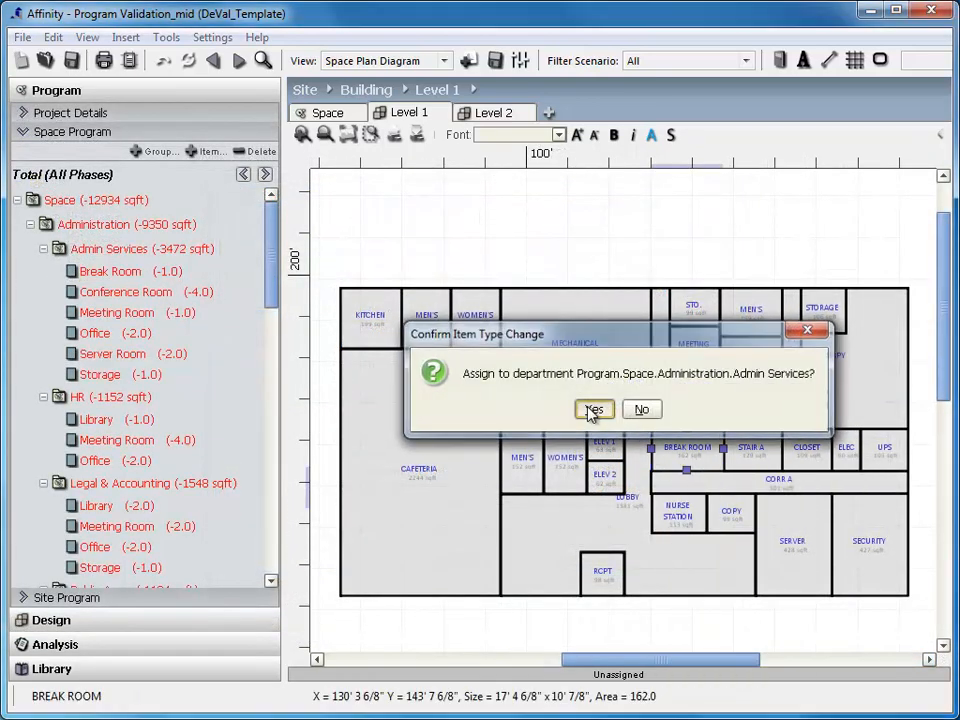
{"action": "left_click", "coordinate": [594, 408]}
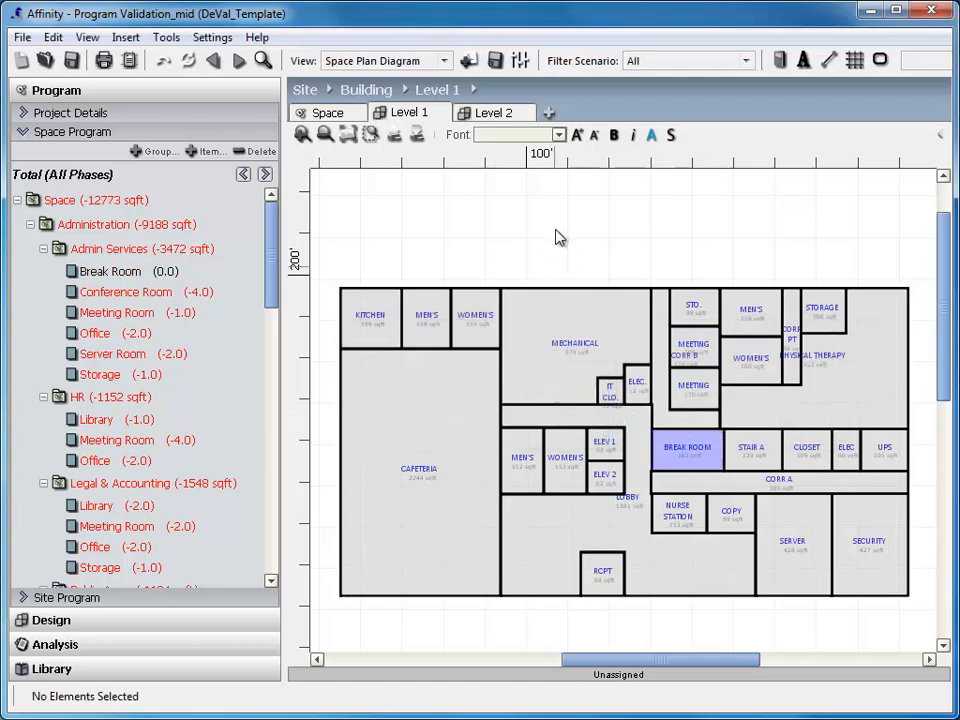
Step: Assign the plan's reception space to the Reception item under Public Areas
{"action": "scroll", "scroll_direction": "down", "scroll_amount": 3}
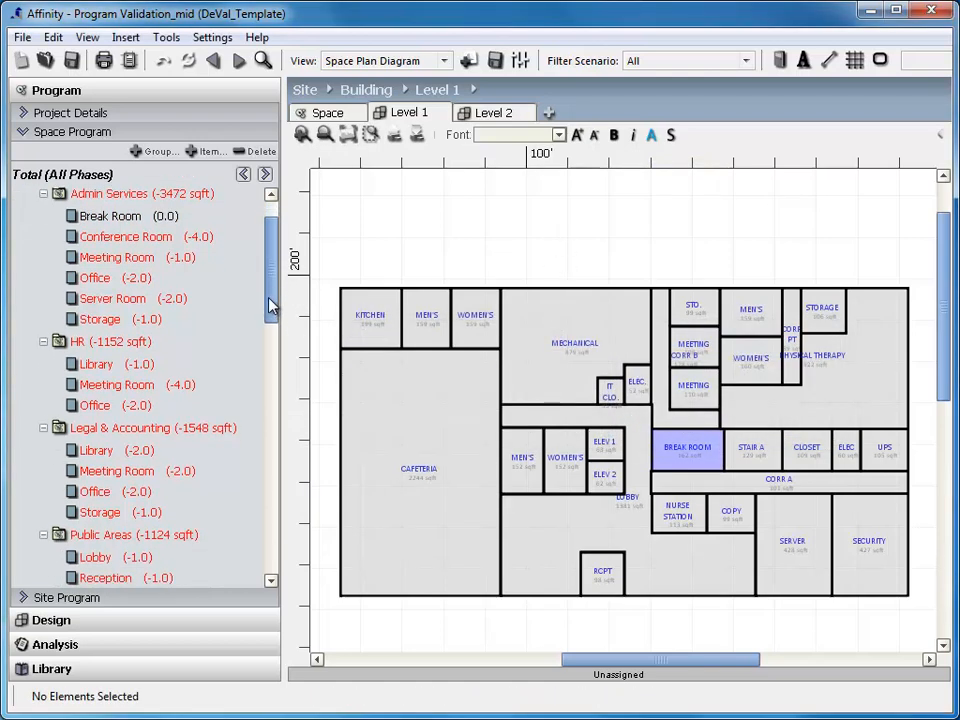
{"action": "scroll", "scroll_direction": "down", "scroll_amount": 3}
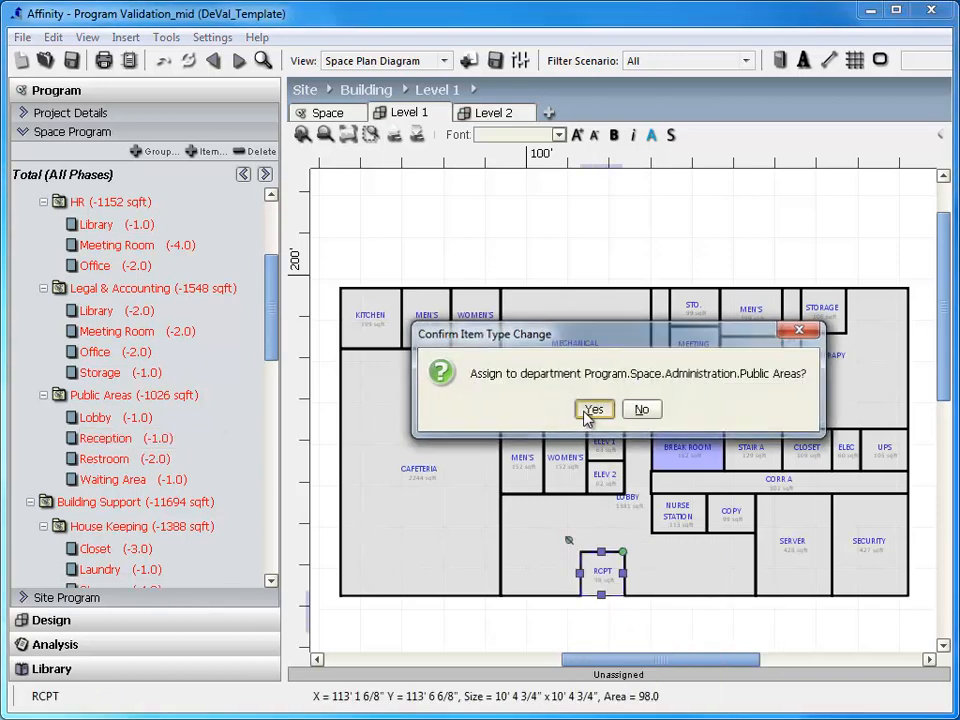
{"action": "left_click", "coordinate": [594, 408]}
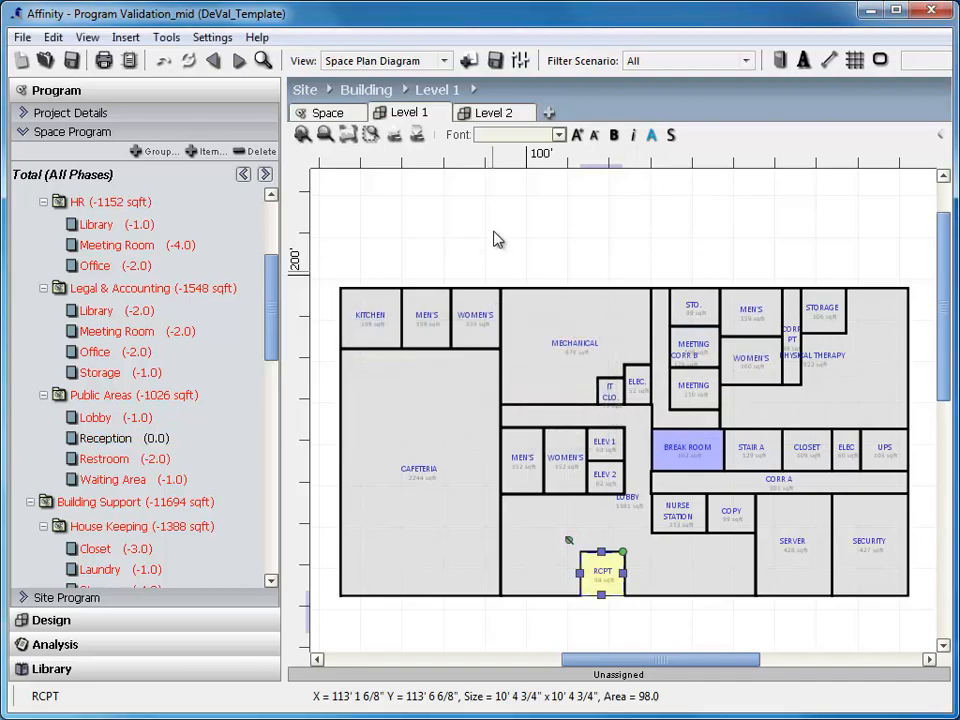